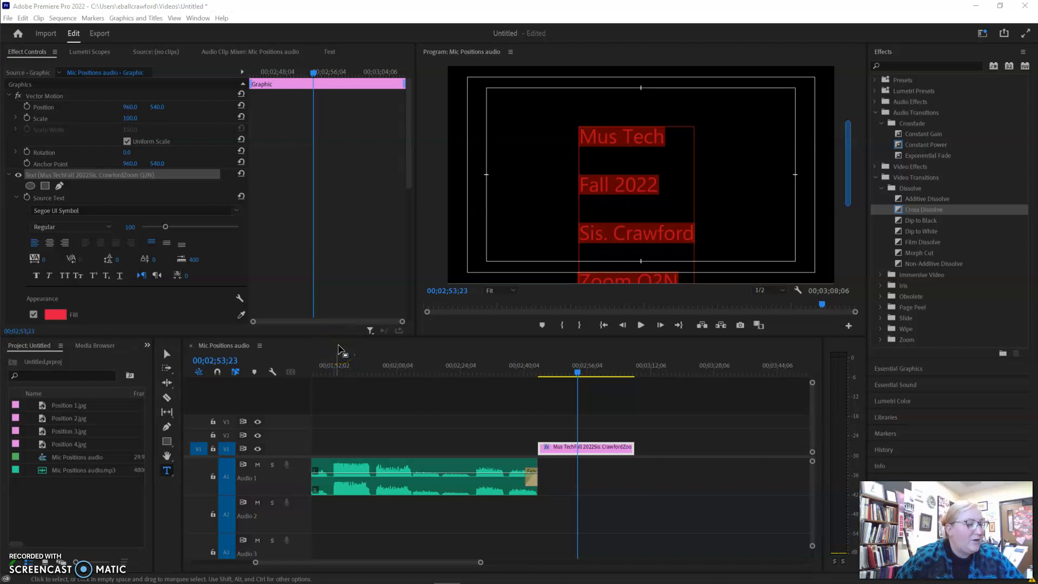
mouse_move(594, 242)
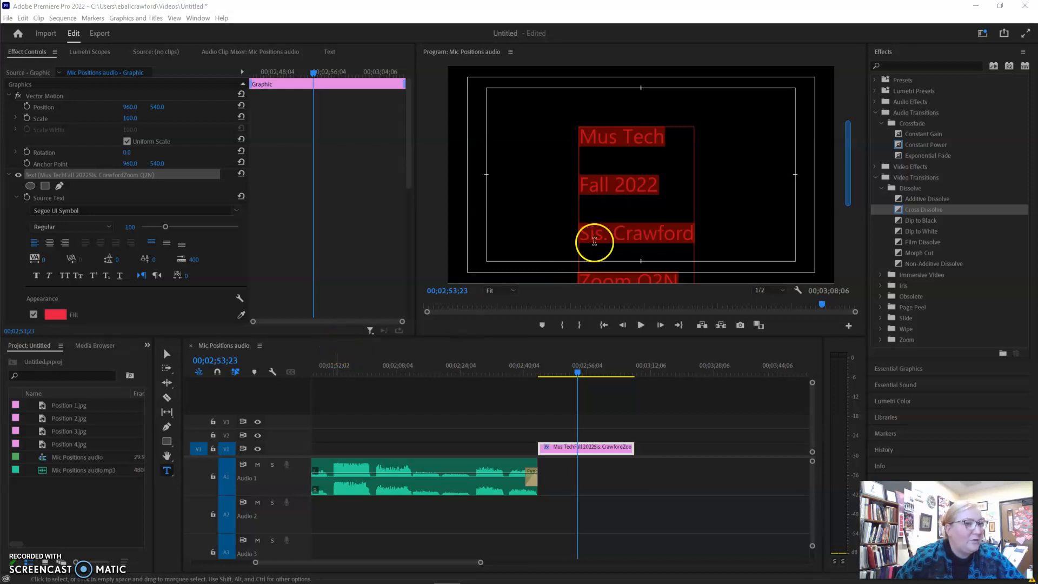
mouse_move(622, 148)
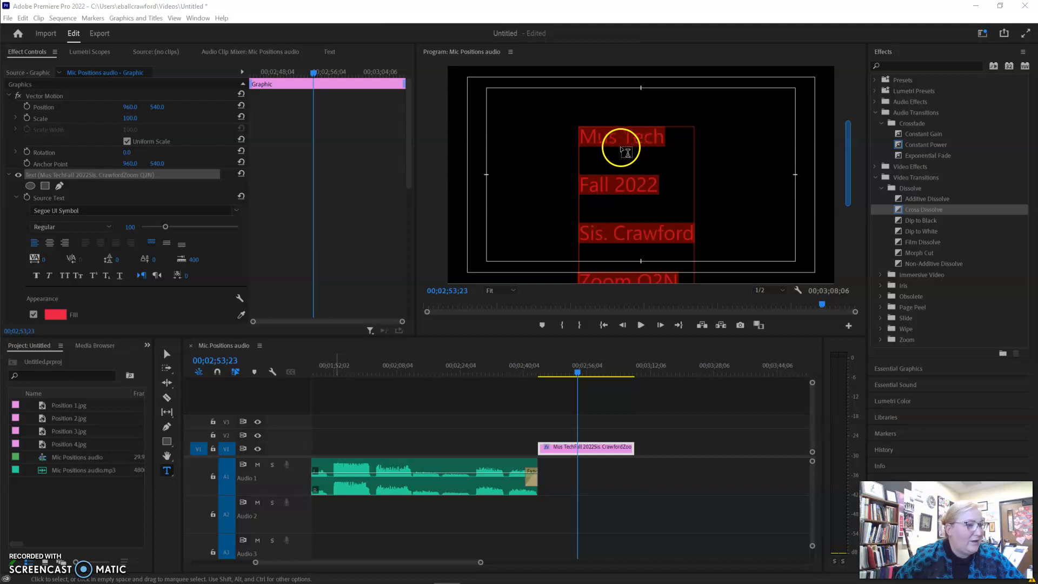
mouse_move(167, 353)
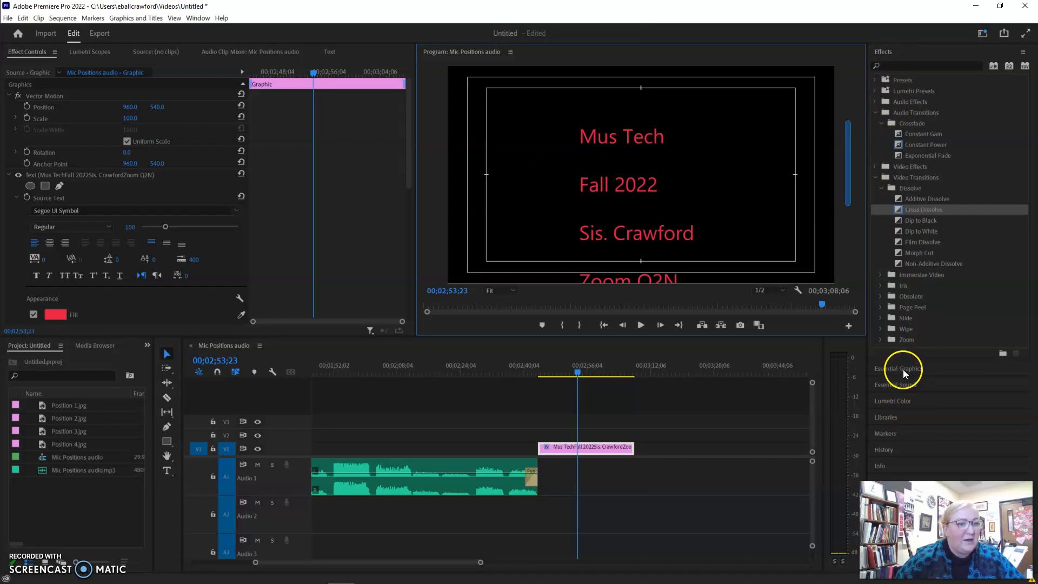
mouse_move(914, 368)
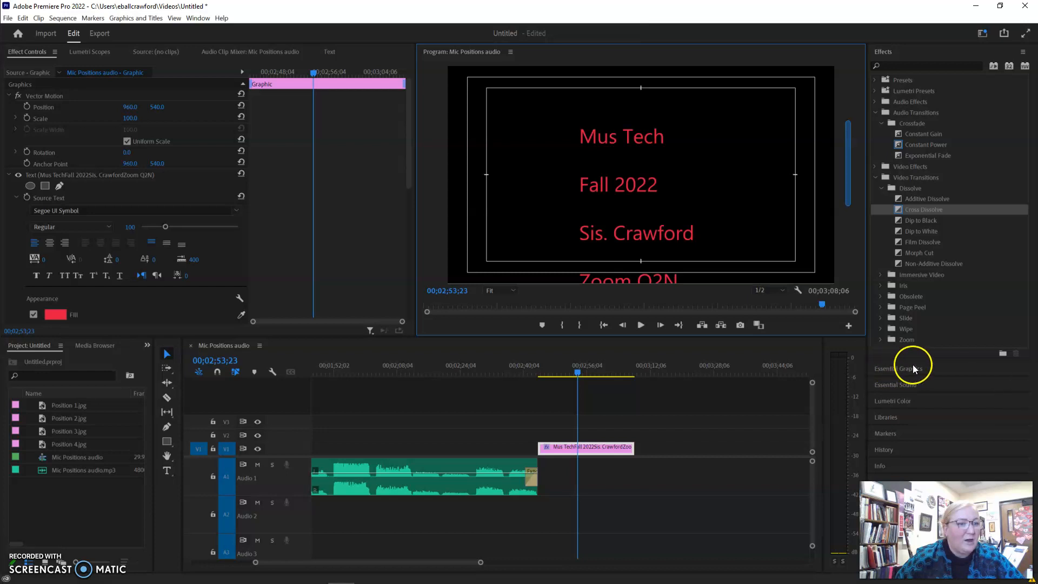
Step: In Essential Graphics, set the credits to Roll with Start Offscreen and End Offscreen
click(913, 369)
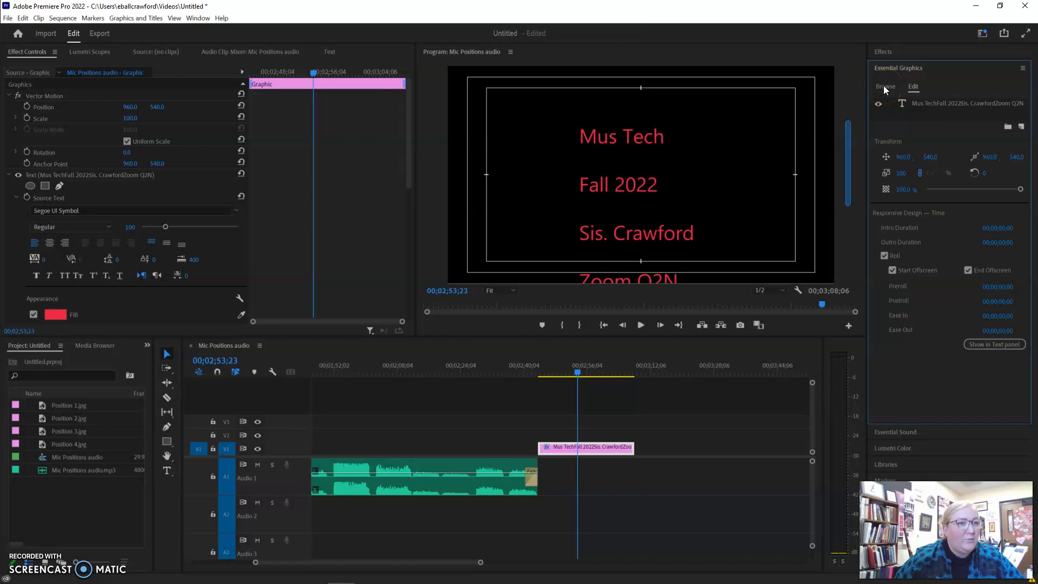
mouse_move(914, 90)
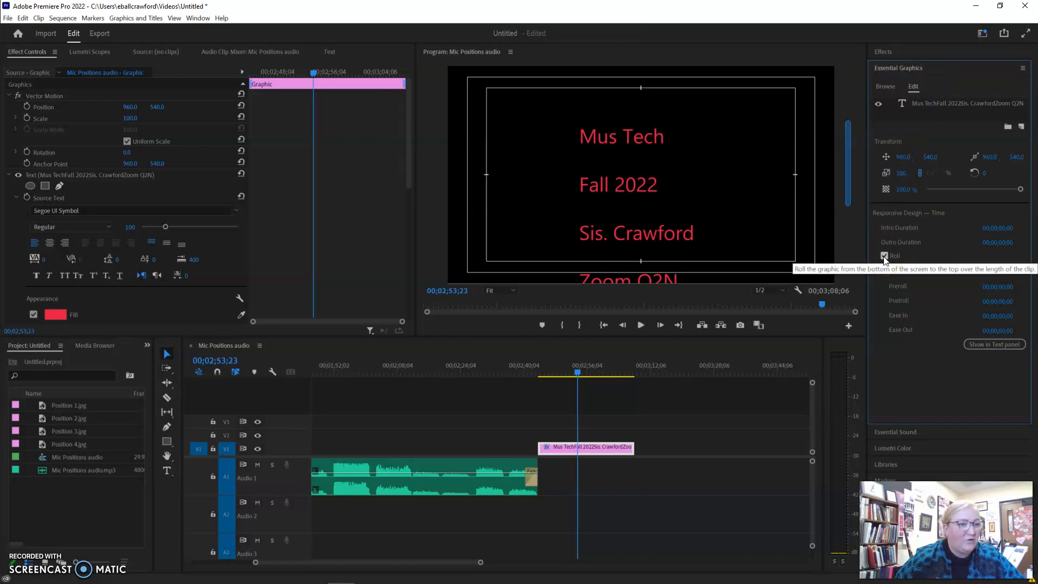
click(884, 256)
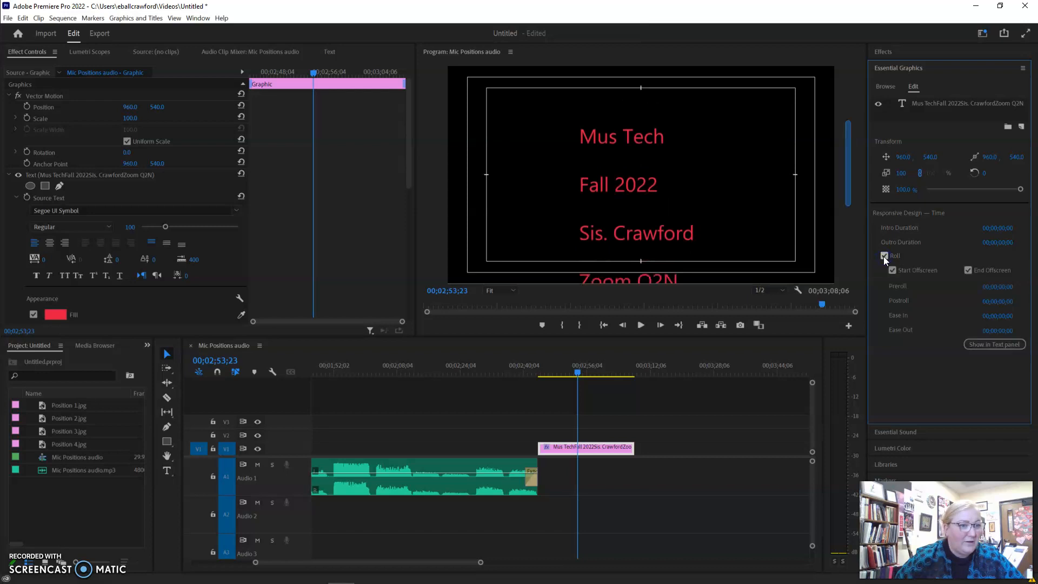
click(885, 270)
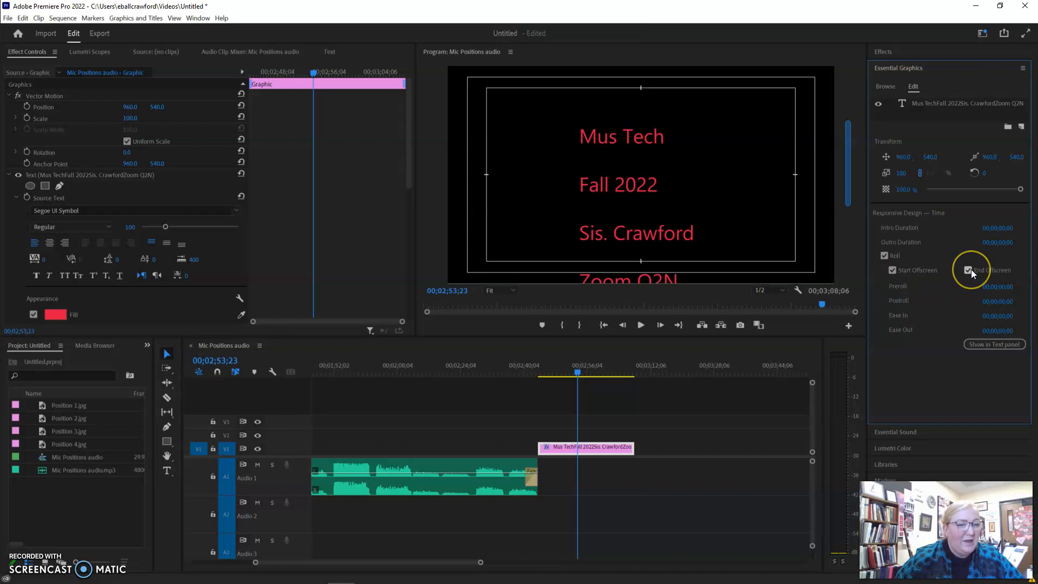
click(968, 270)
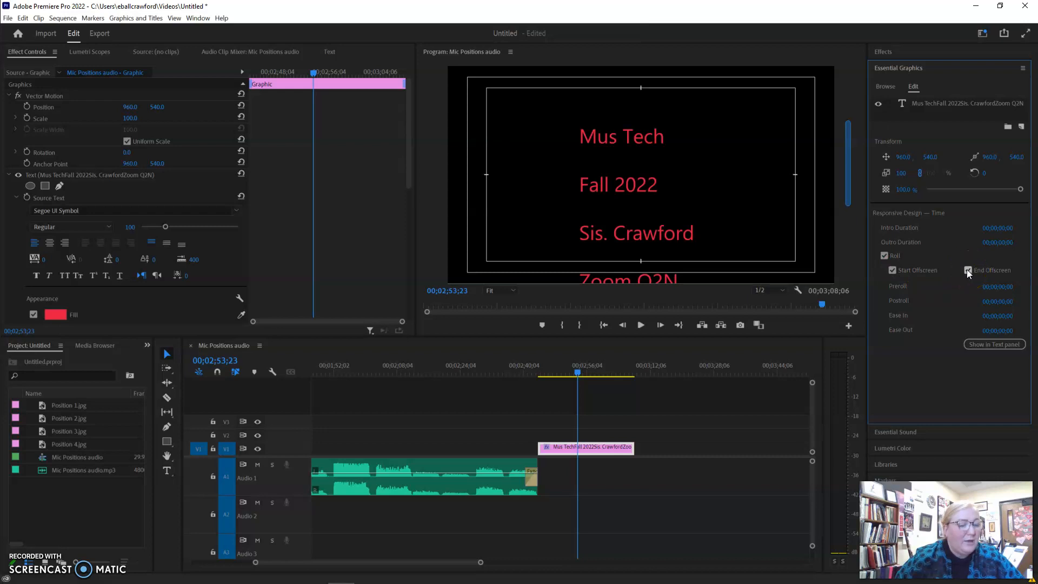
click(968, 270)
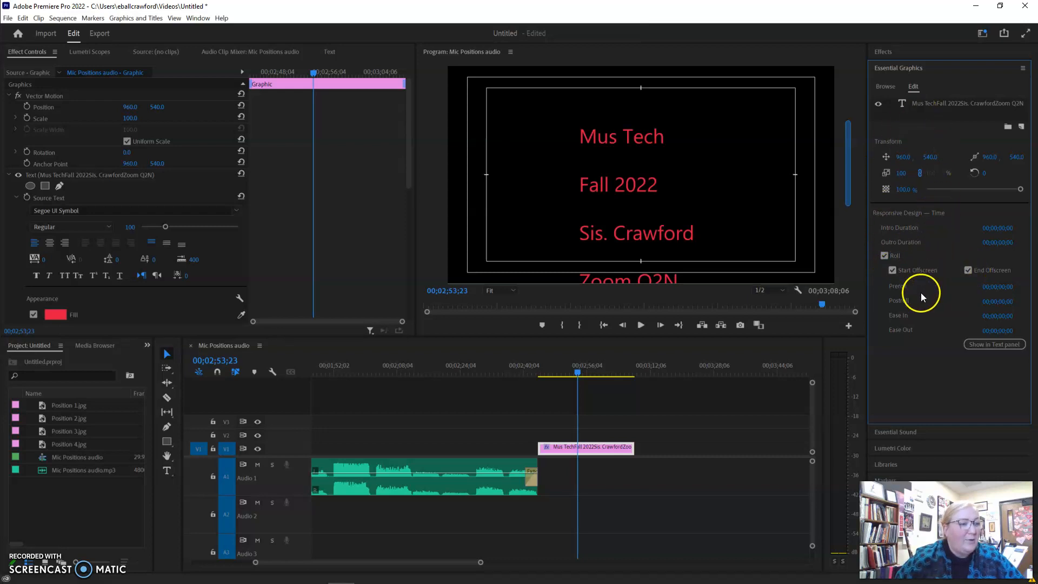
mouse_move(657, 116)
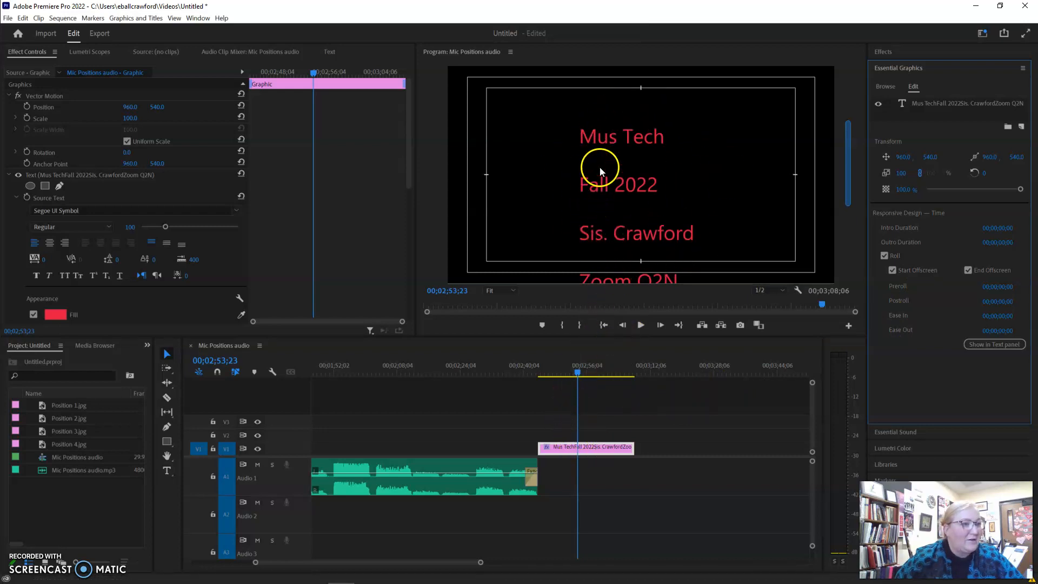
Step: Select the credits text layer to show its alignment, font and red fill settings
click(600, 166)
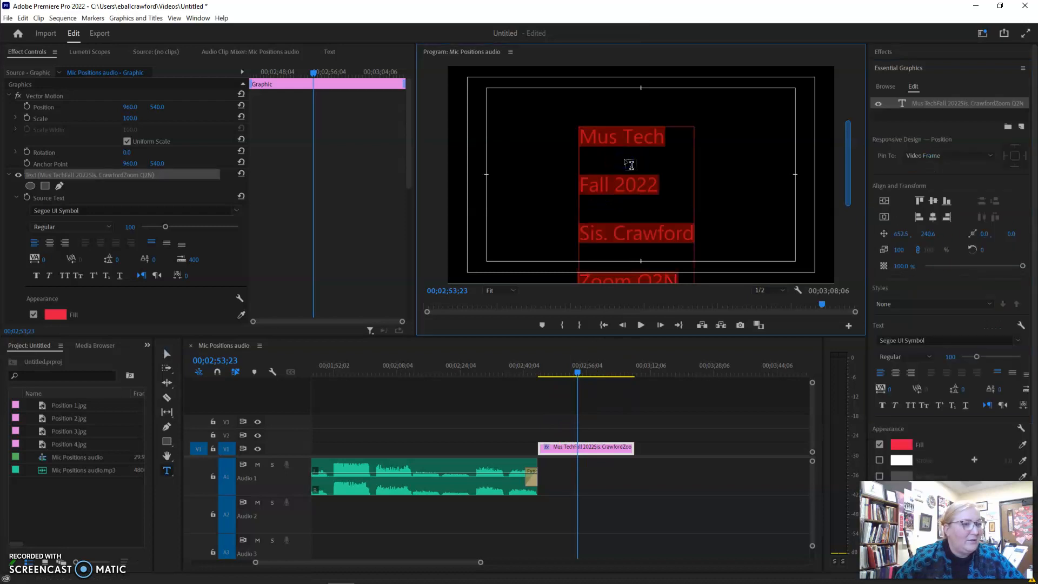